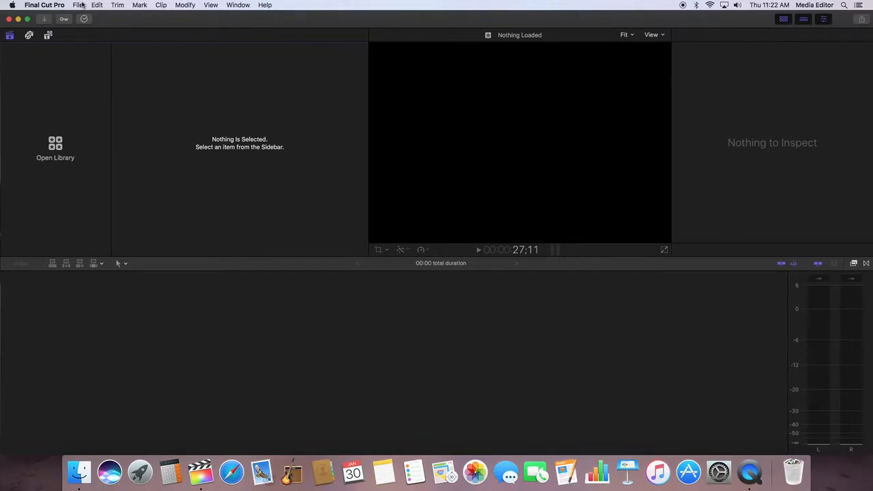
mouse_move(58, 153)
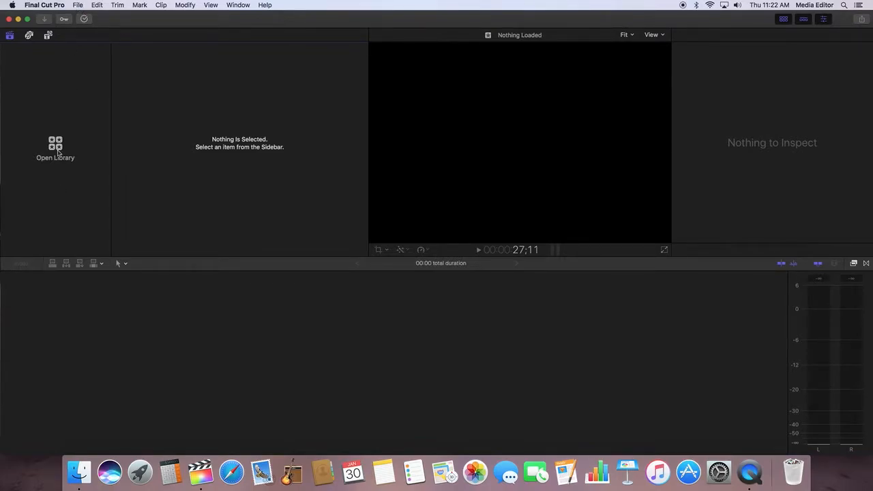
Pick the Bradford demo library from the recent libraries list.
click(55, 149)
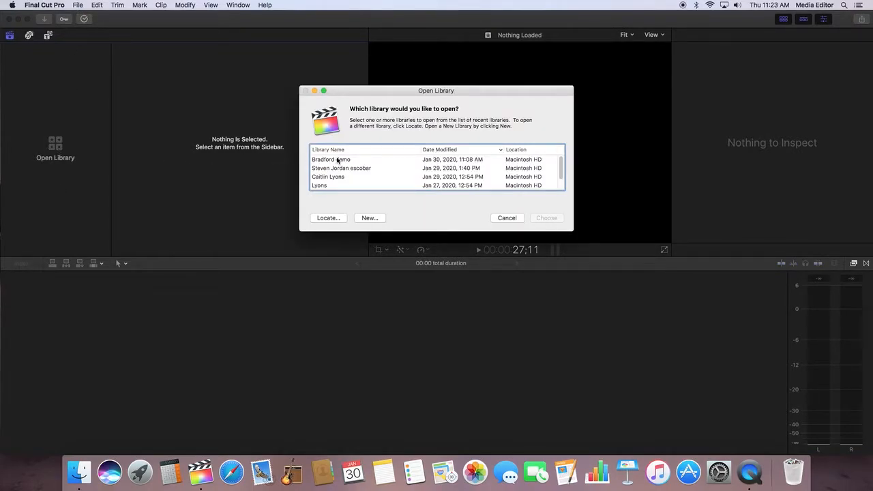
click(331, 158)
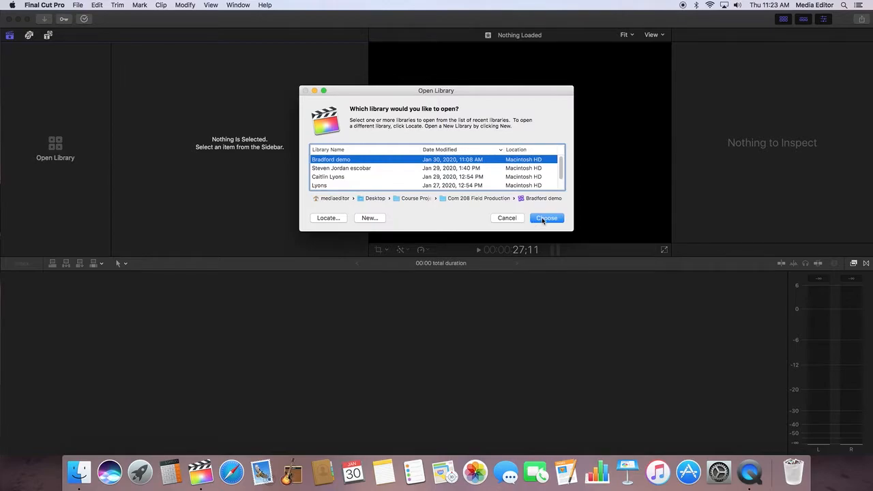
Open the Bradford demo library and browse down to the Jan 7, 2007 event clips.
click(546, 218)
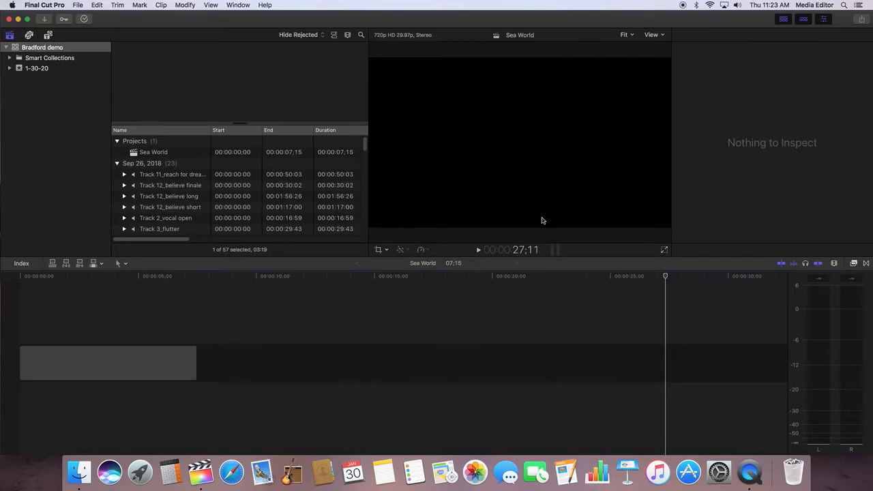
mouse_move(469, 141)
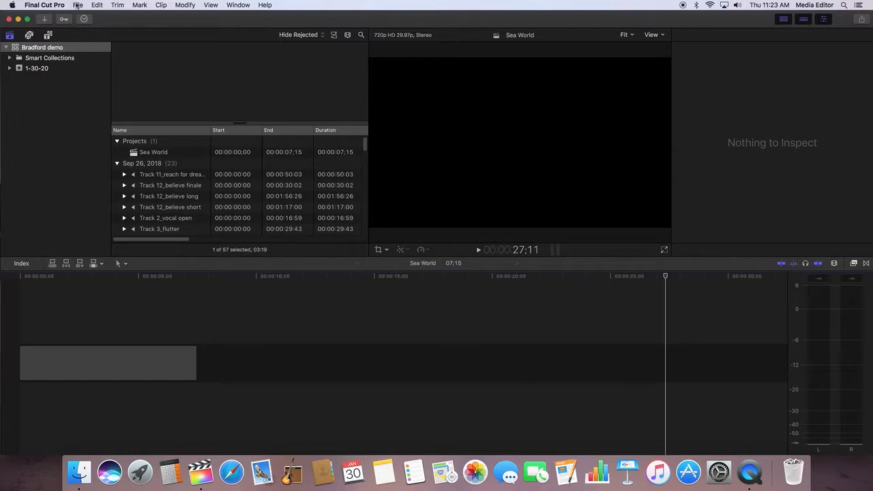
click(77, 5)
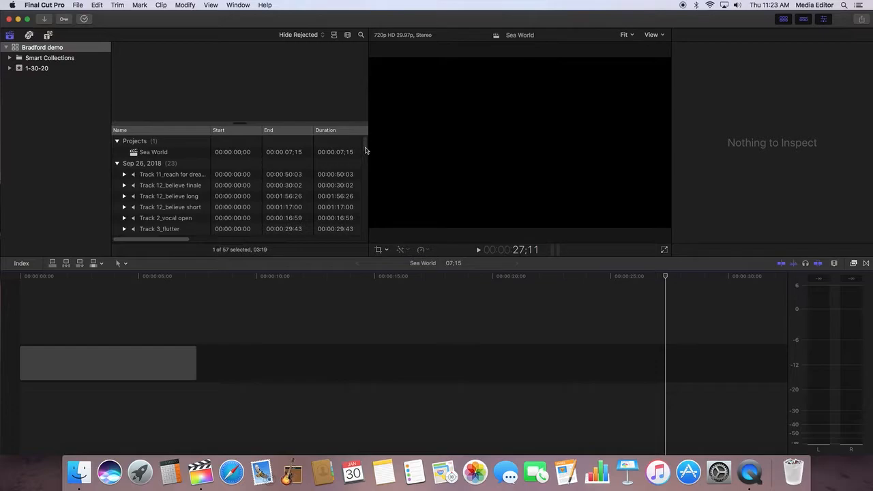
mouse_move(121, 137)
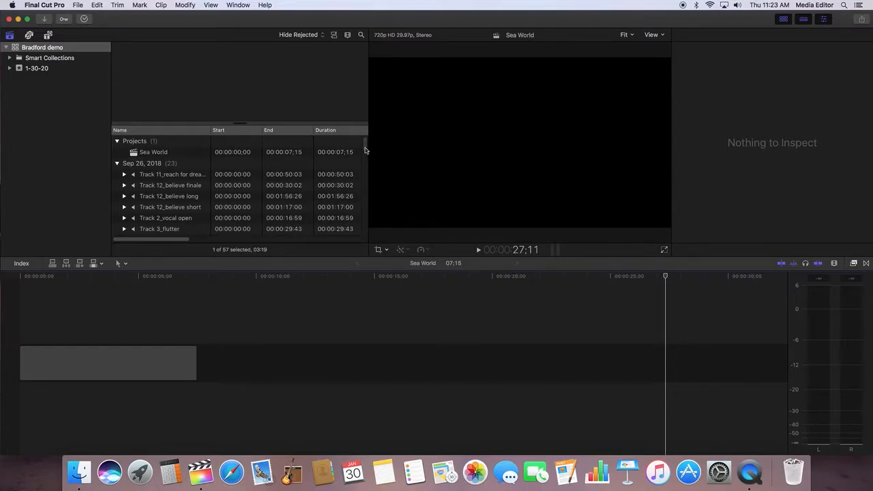
scroll(down, 3)
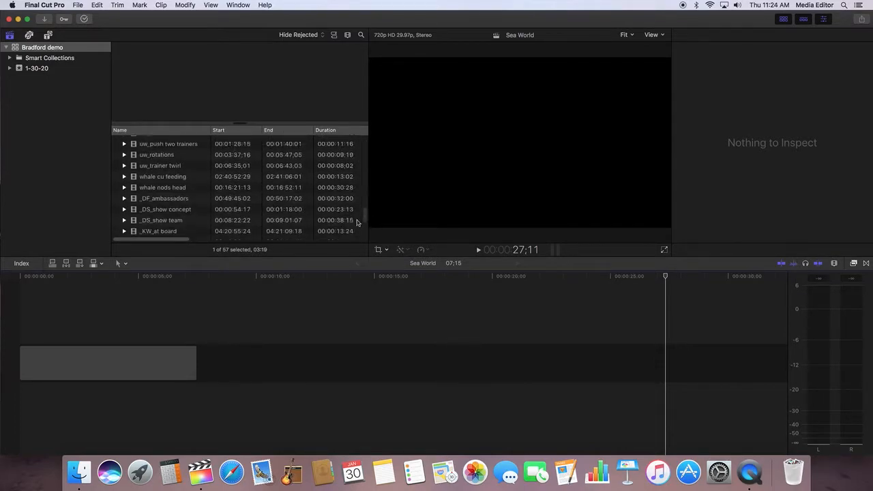
scroll(down, 3)
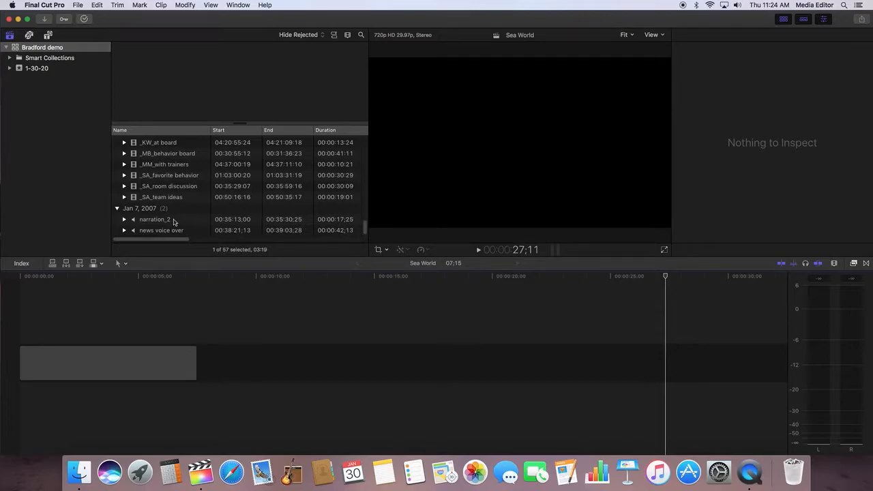
mouse_move(160, 234)
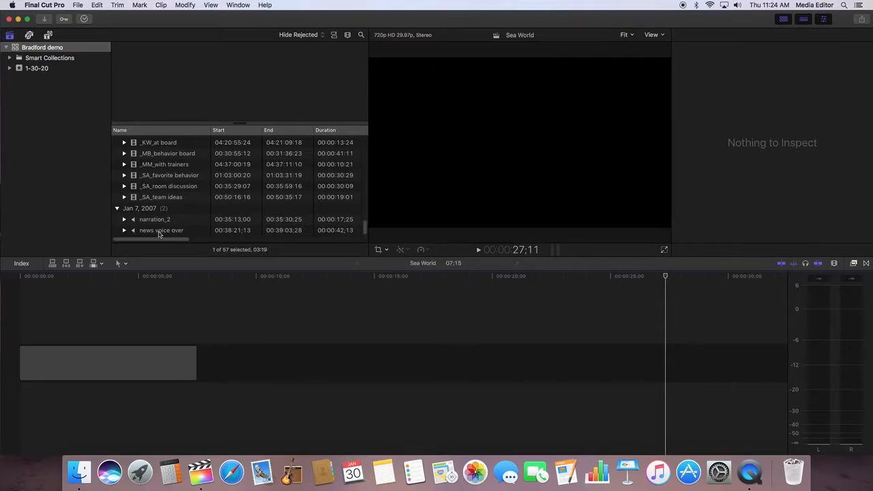
Append the news voice over clip to the Sea World timeline, extending it to 47:25.
click(161, 230)
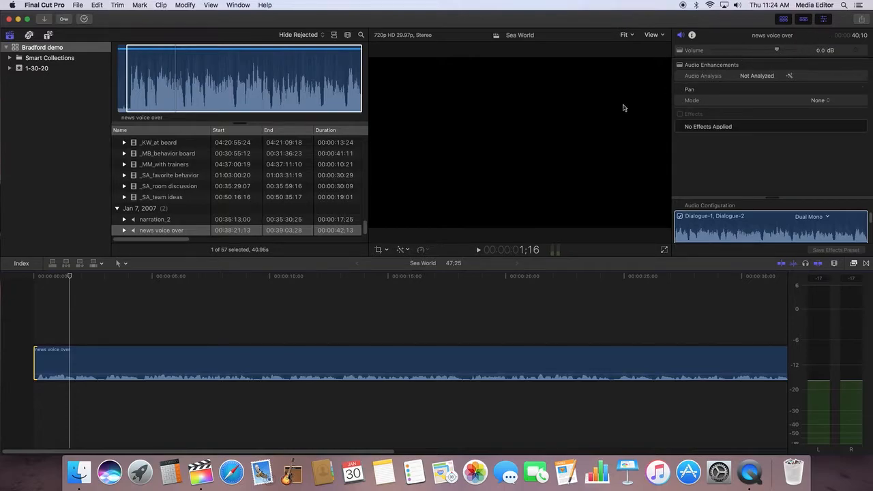
mouse_move(292, 470)
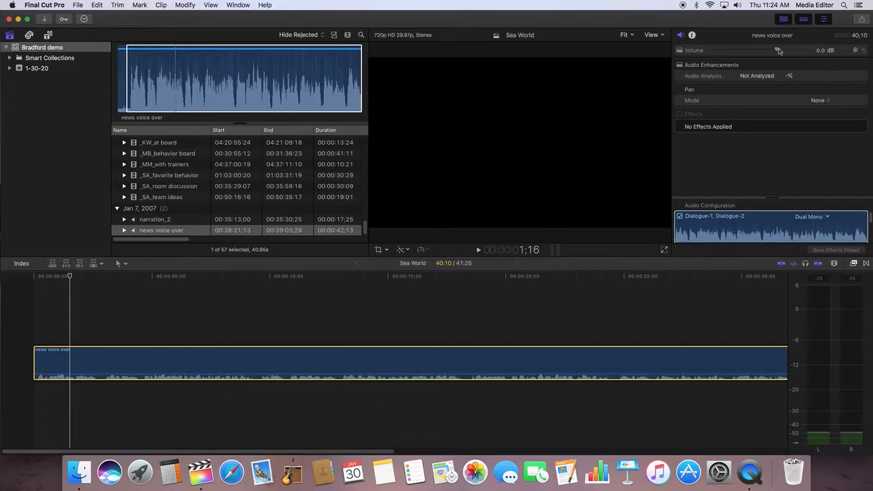
Drag the voice-over Volume slider up until it reads 6.4 dB.
drag(779, 50, 784, 50)
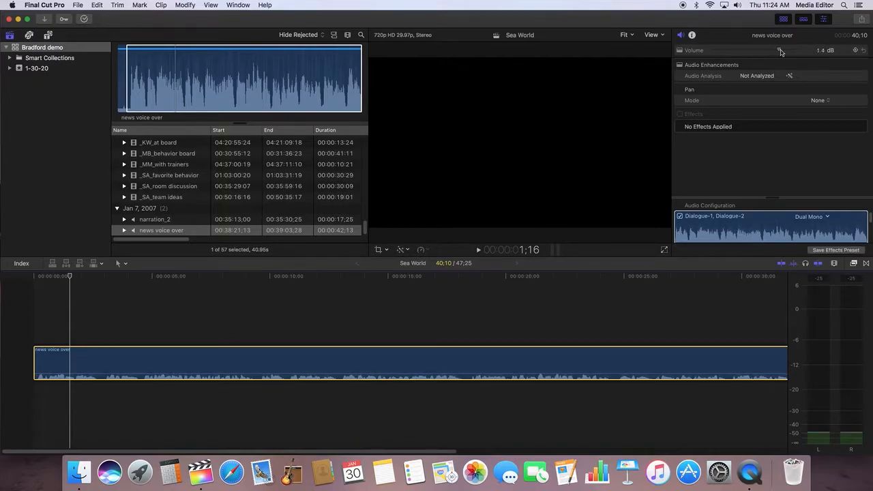
drag(781, 50, 786, 50)
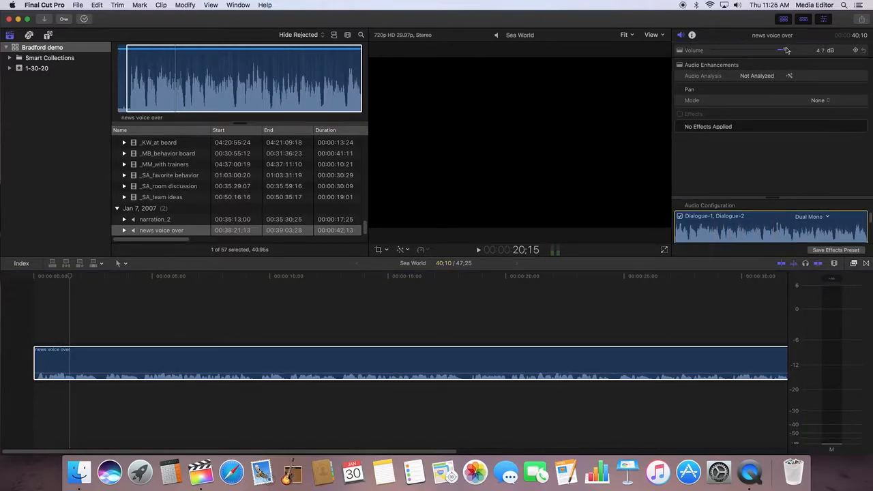
drag(781, 50, 789, 50)
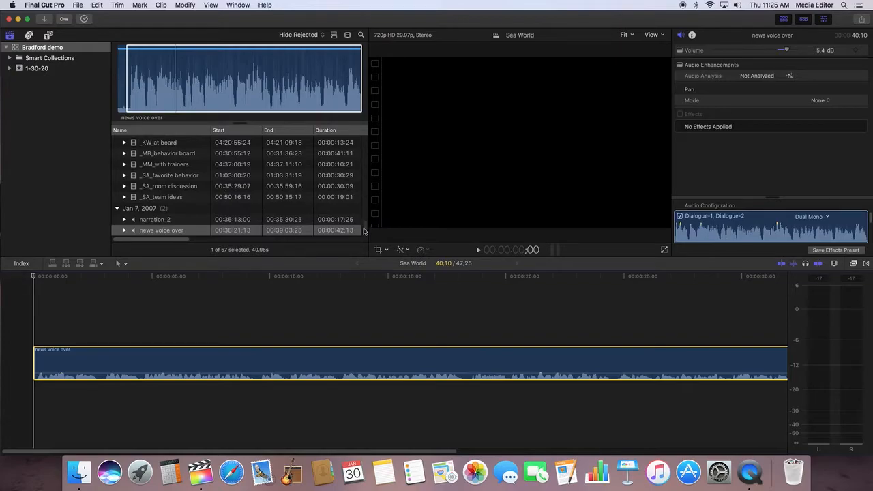
Connect the J and L circle clip above the news voice over in the timeline.
scroll(down, 3)
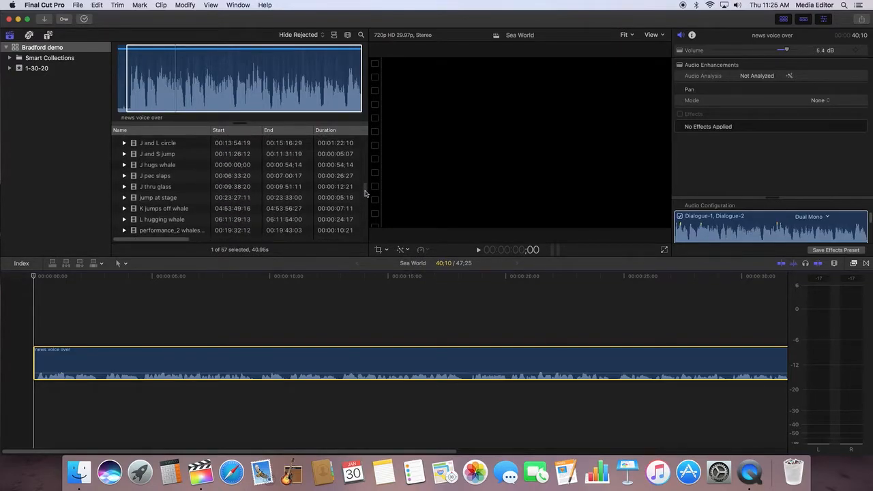
click(157, 174)
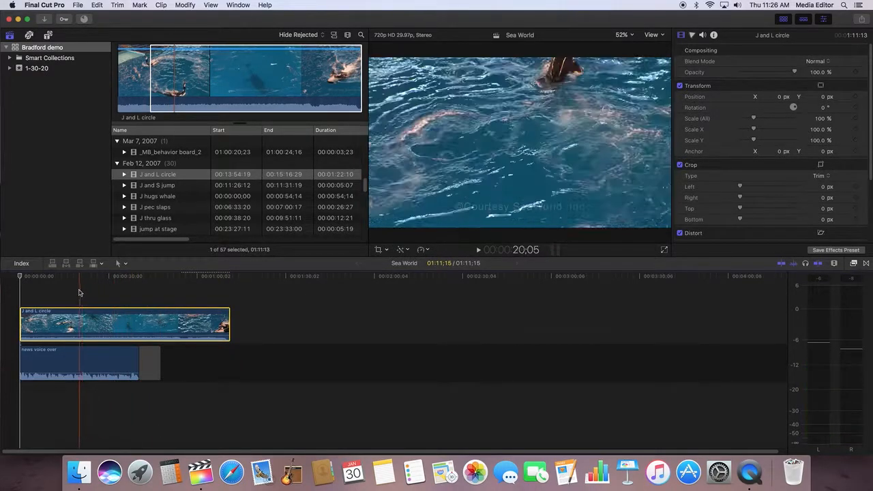
Trim the J and L circle clip to a short opening shot.
click(20, 276)
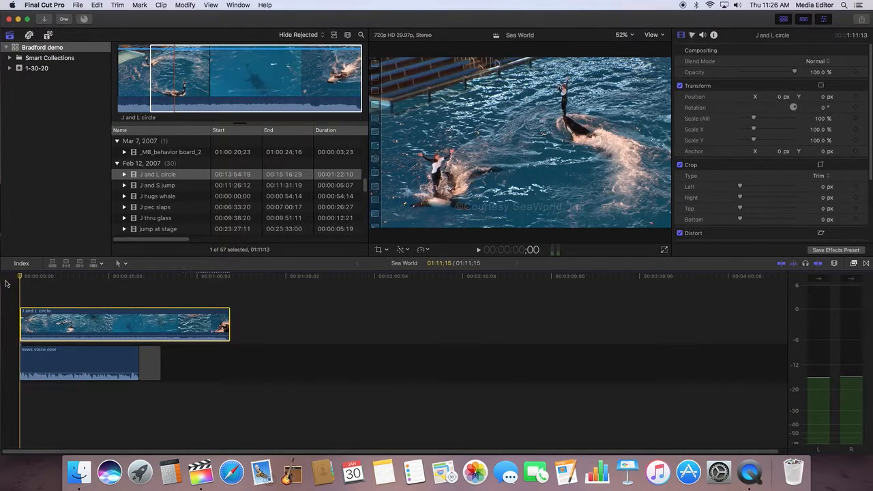
click(478, 250)
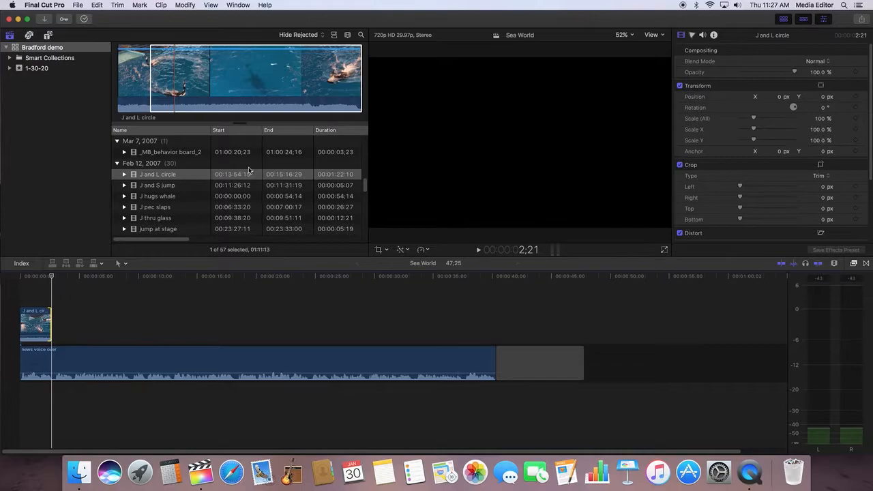
Add a short uw_push two trainers clip, then preview the whale nods head clip.
scroll(down, 3)
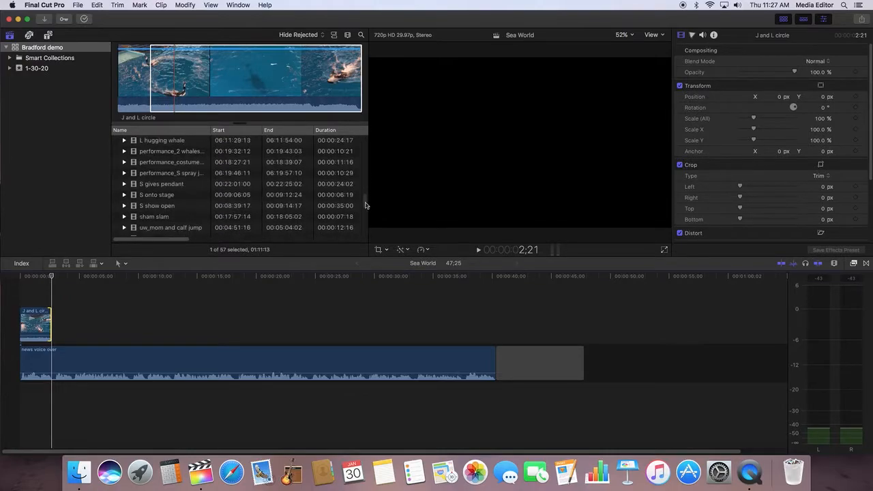
scroll(down, 3)
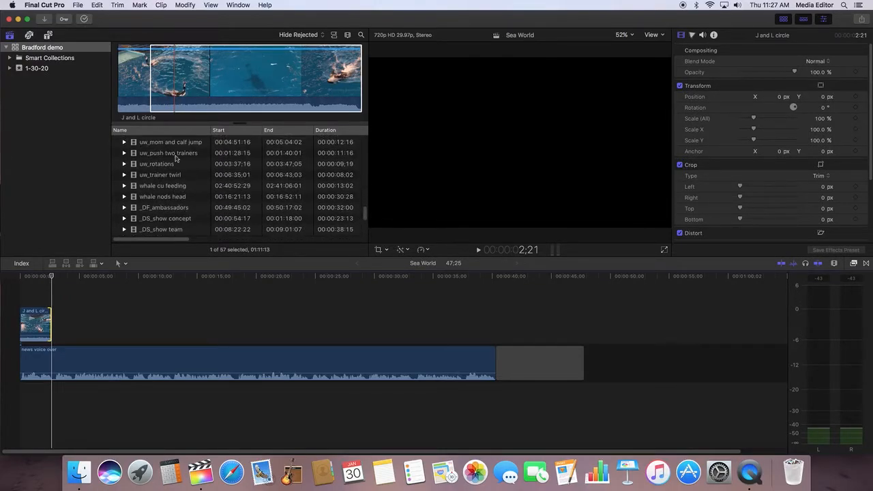
click(168, 153)
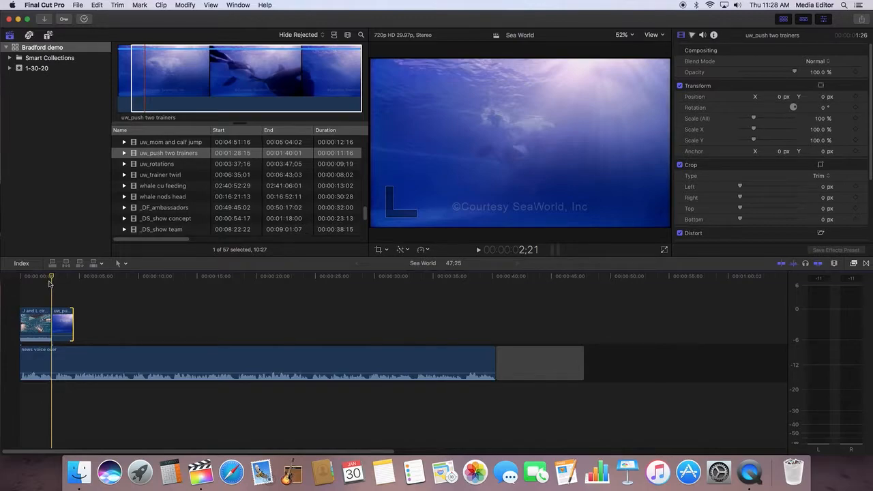
click(163, 197)
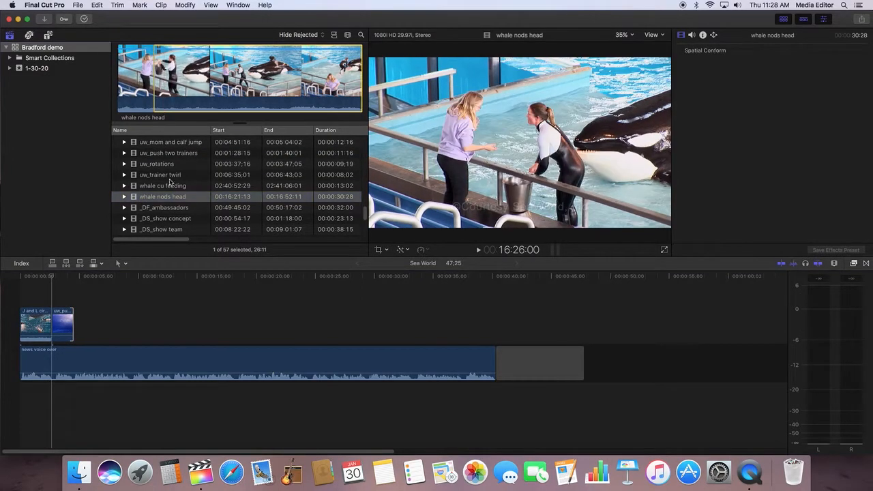
Append whale nods head after the uw_push shot and trim its end shorter.
click(53, 276)
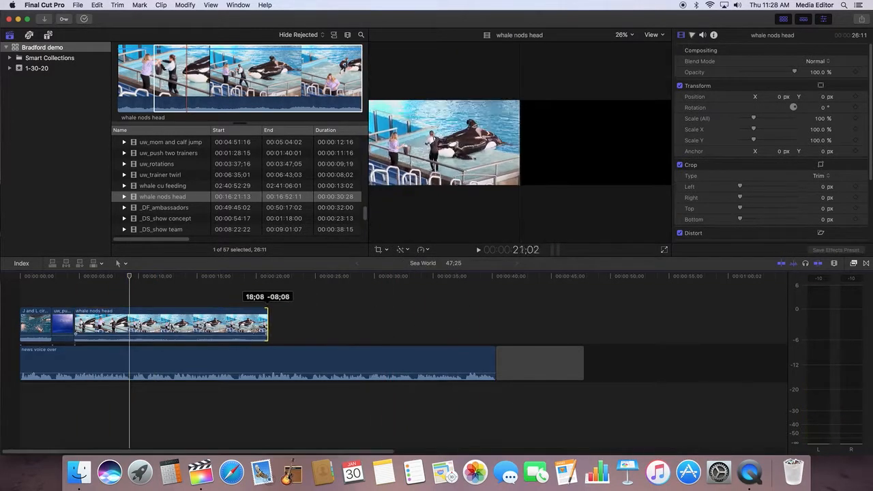
drag(266, 324, 128, 324)
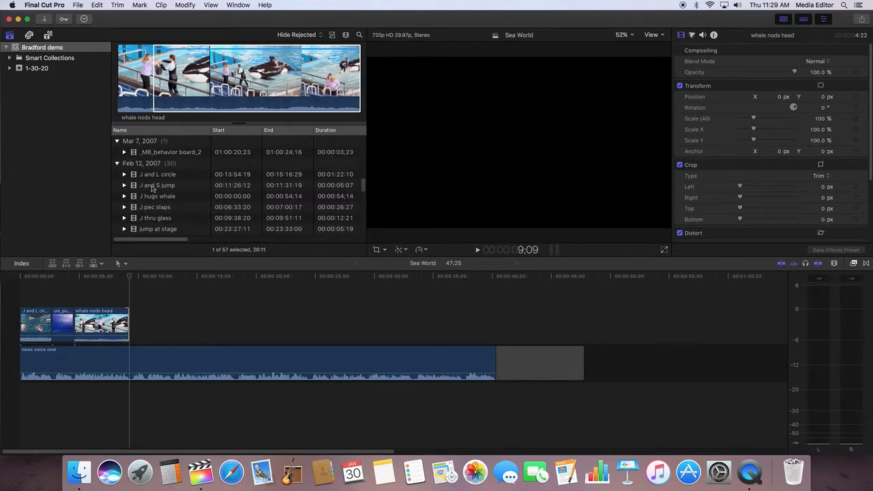
Append the J and S jump clip after the whale nods head shot.
click(158, 184)
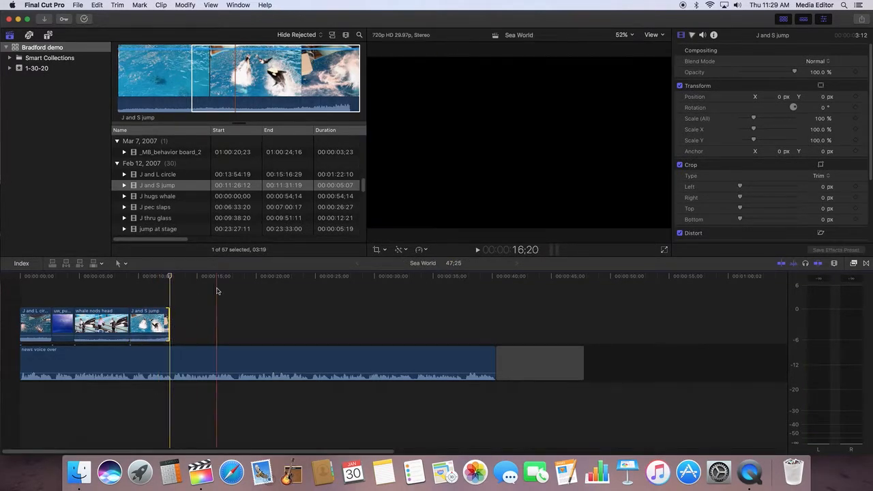
click(130, 276)
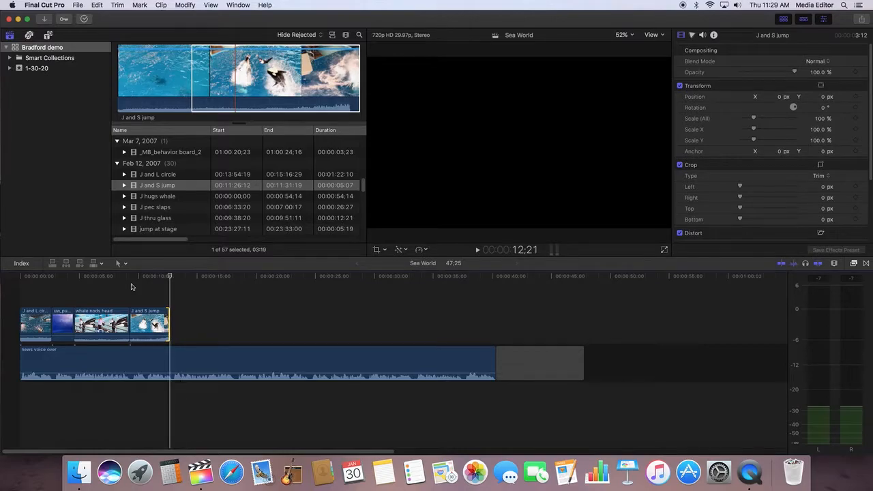
mouse_move(364, 191)
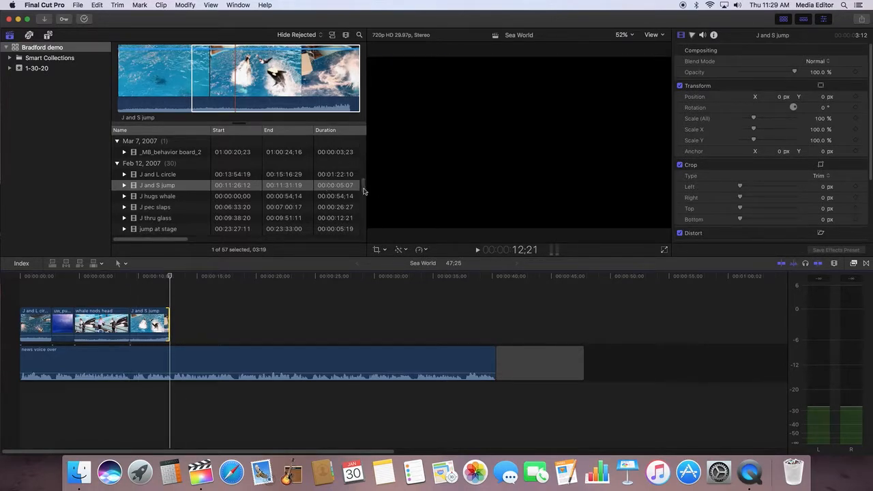
Place the S onto stage clip after J and S jump and play it back.
scroll(down, 3)
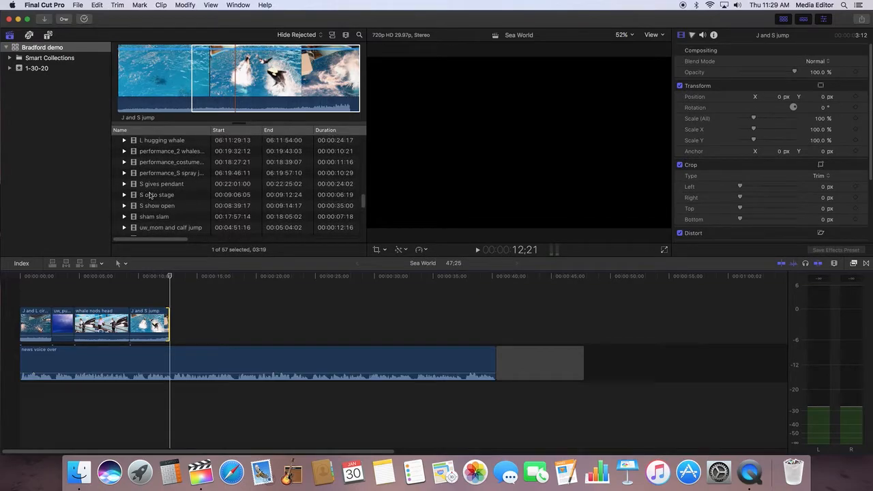
click(156, 194)
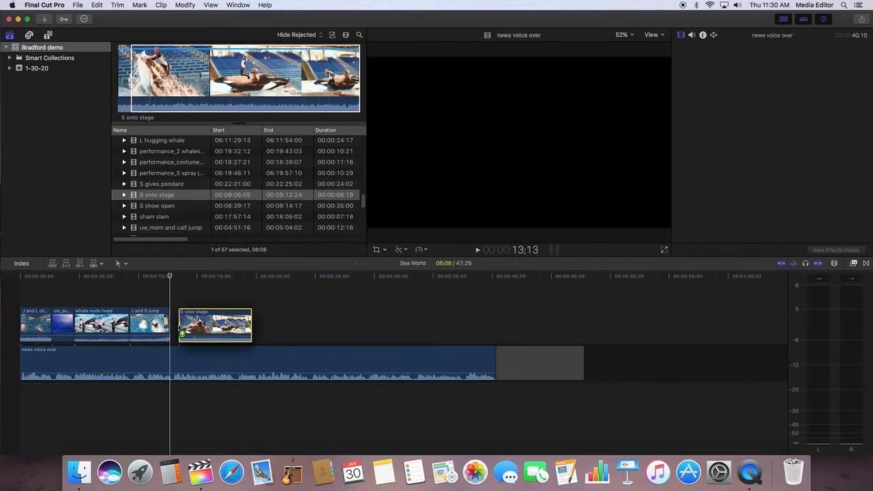
click(207, 324)
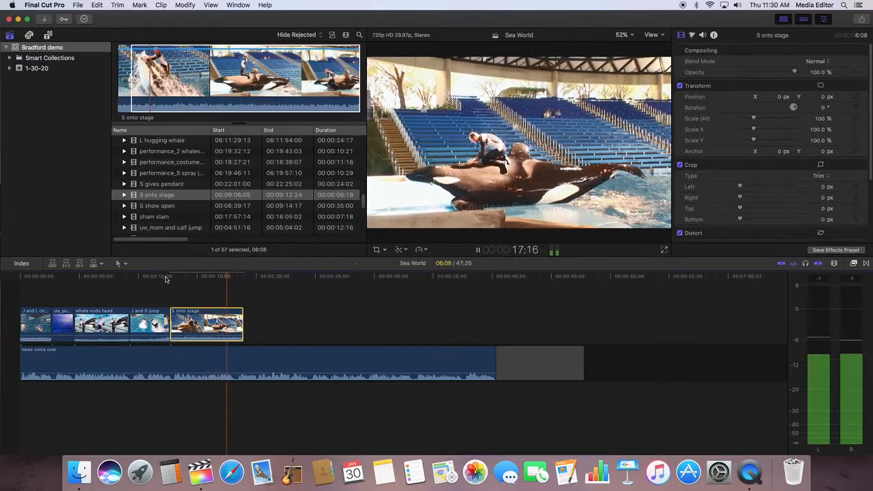
click(477, 249)
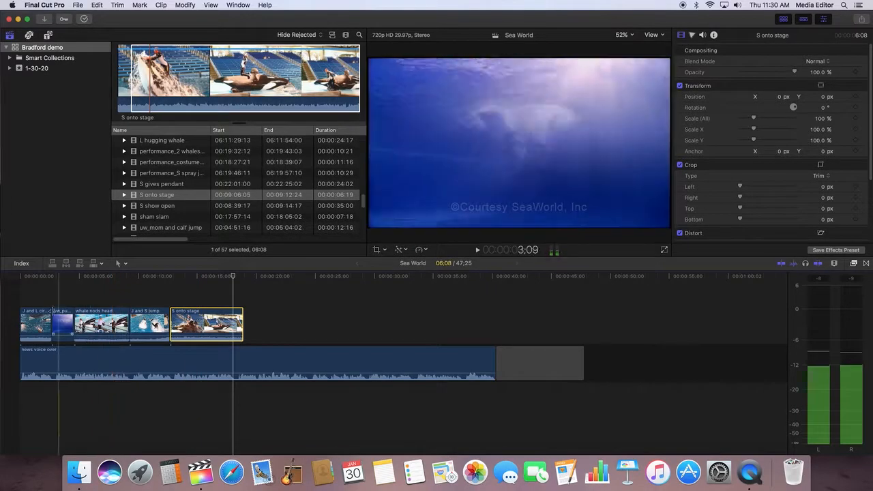
click(27, 276)
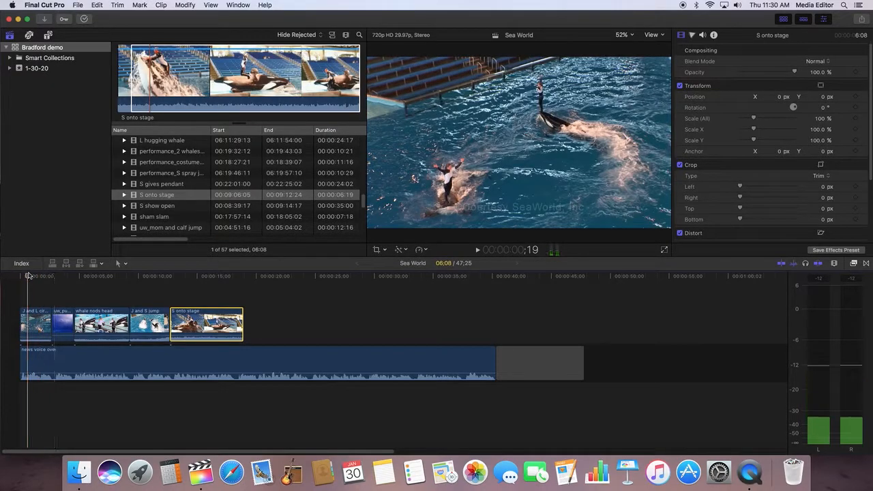
click(477, 249)
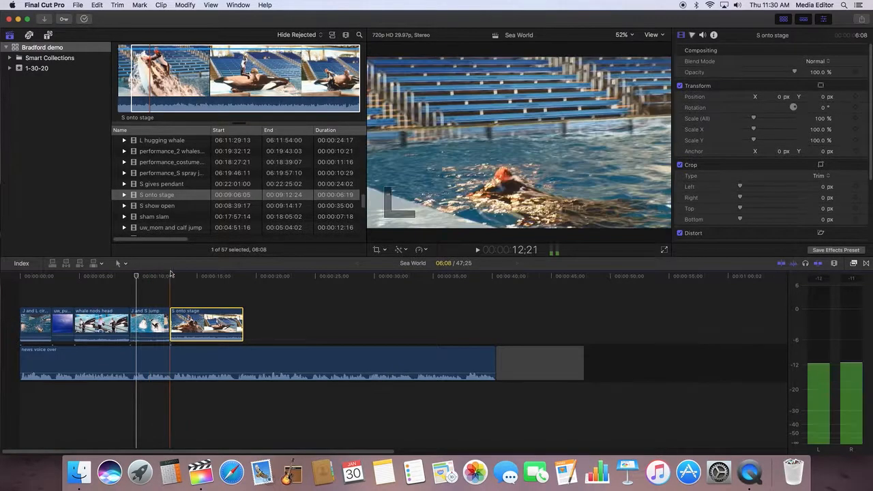
click(129, 276)
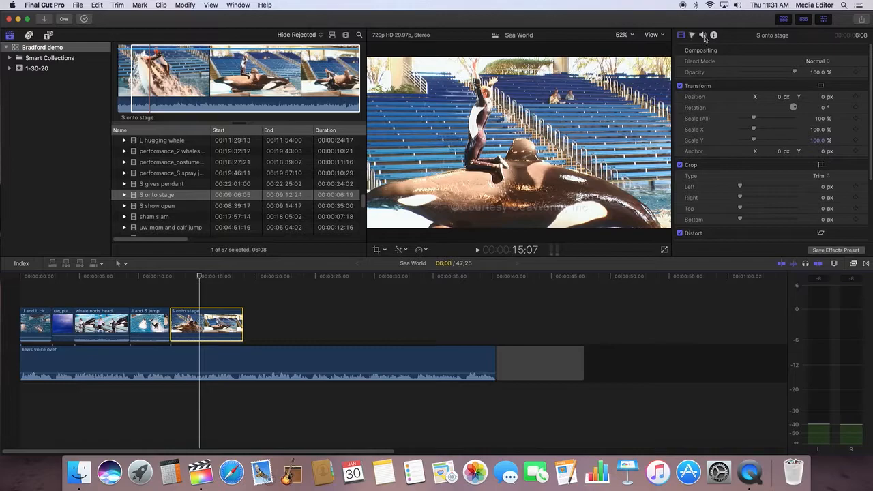
Set the 'S onto stage' clip's volume to -16.6 dB in the Audio Inspector.
click(703, 35)
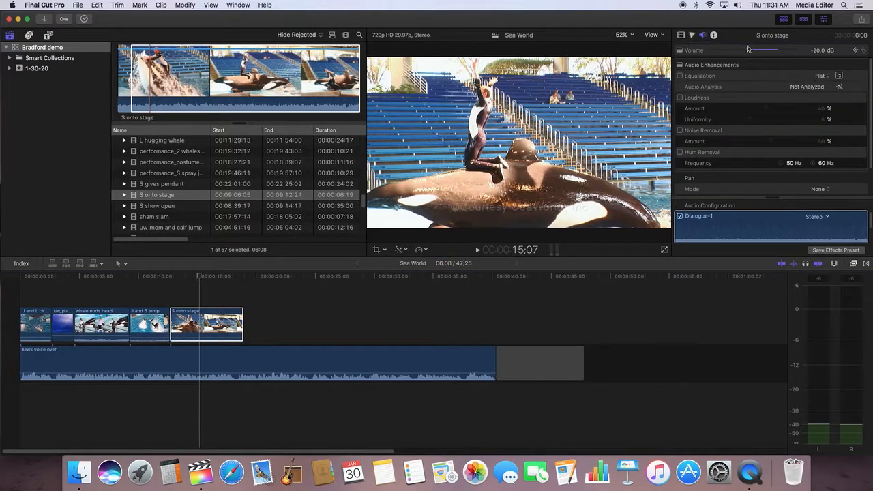
drag(764, 49, 774, 50)
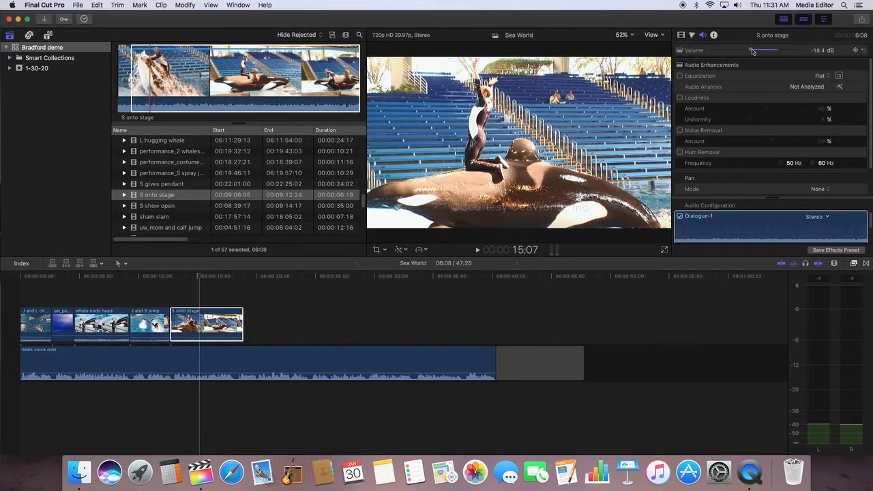
drag(750, 50, 752, 50)
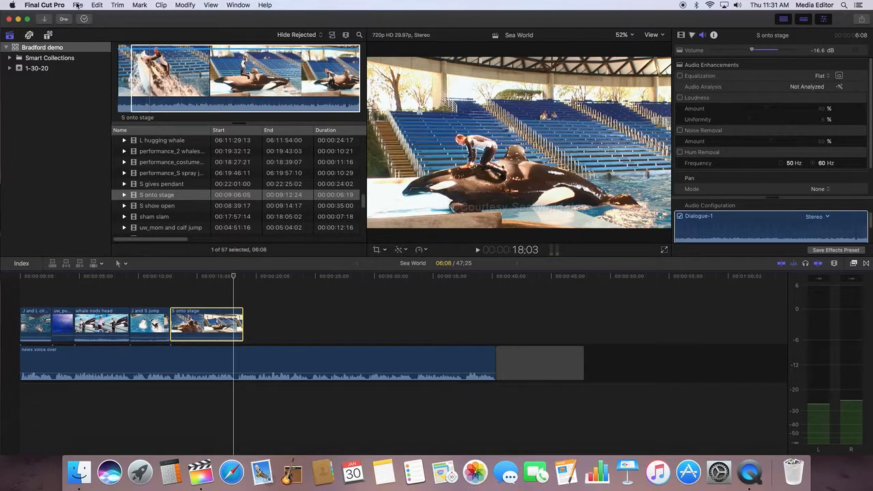
click(78, 4)
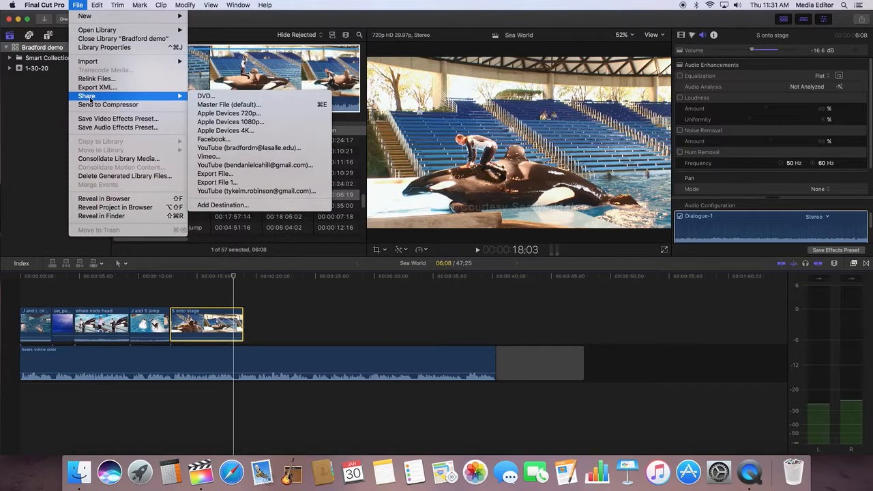
mouse_move(248, 148)
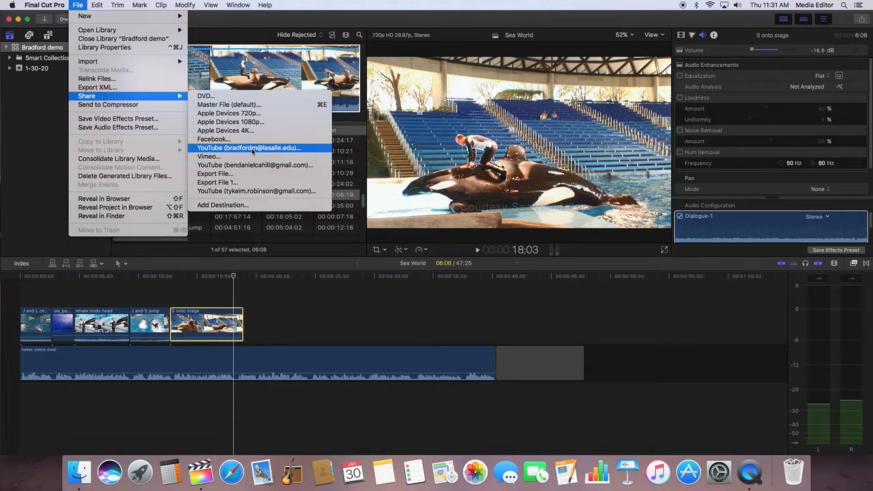
mouse_move(216, 174)
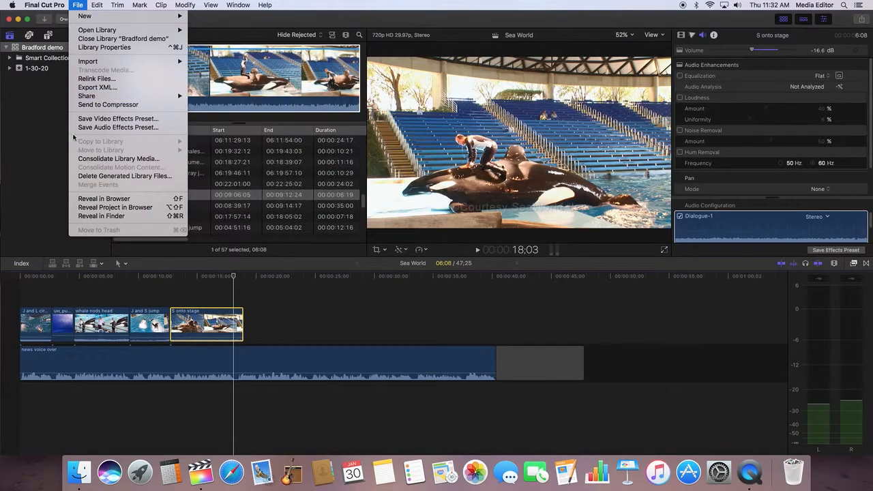
click(34, 132)
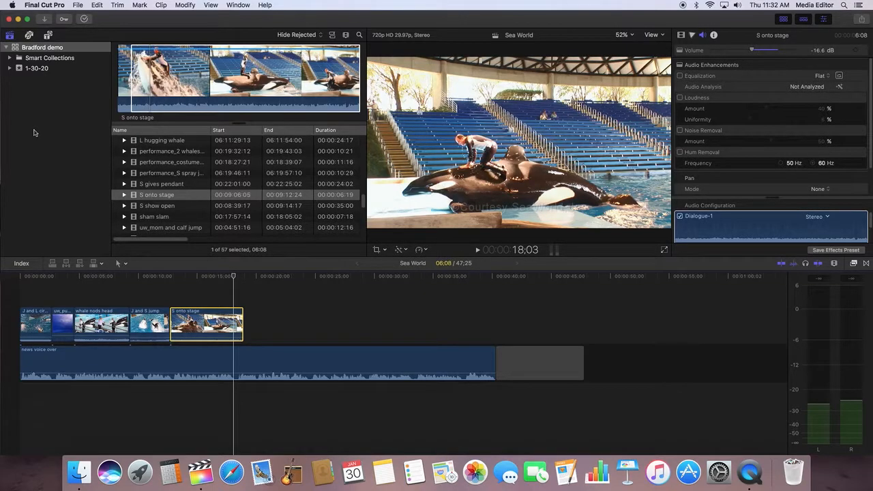
mouse_move(35, 93)
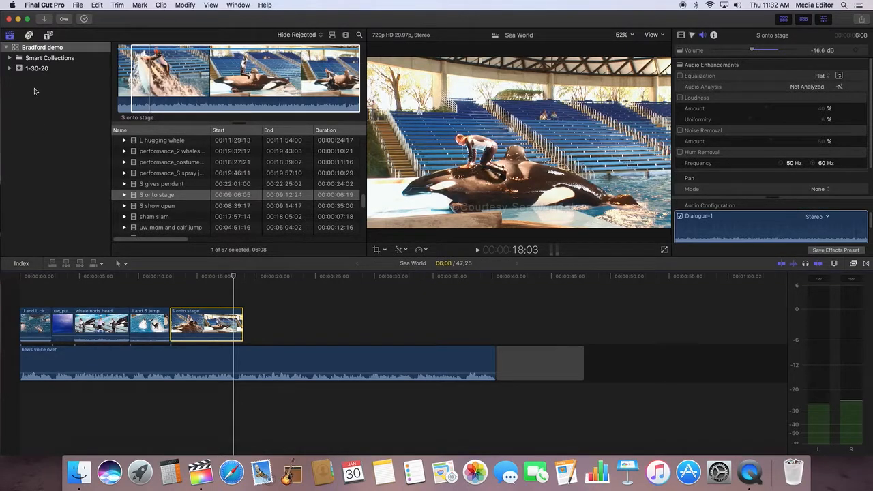